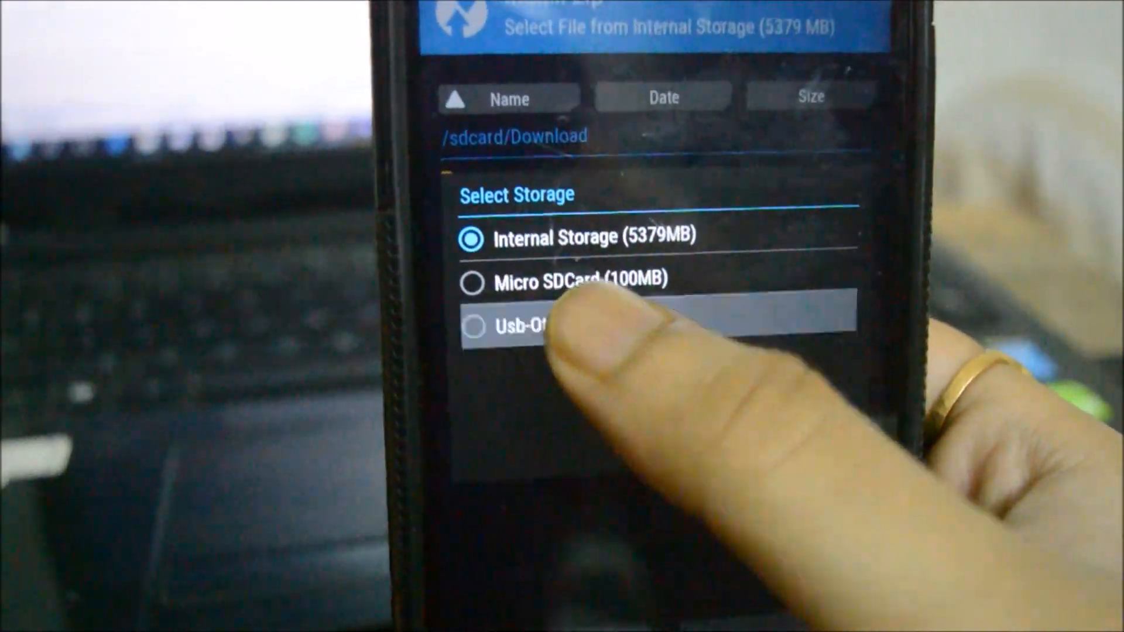
- Choose Usb-Otg in Select Storage to list the LineageOS zip and Open GApps packages
left_click(531, 326)
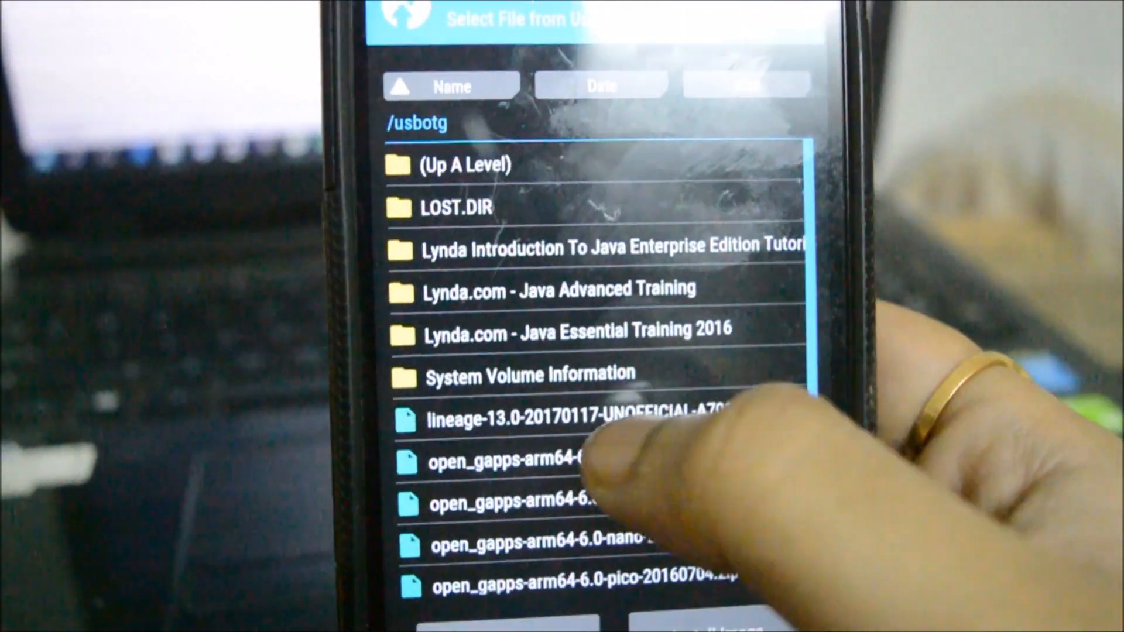